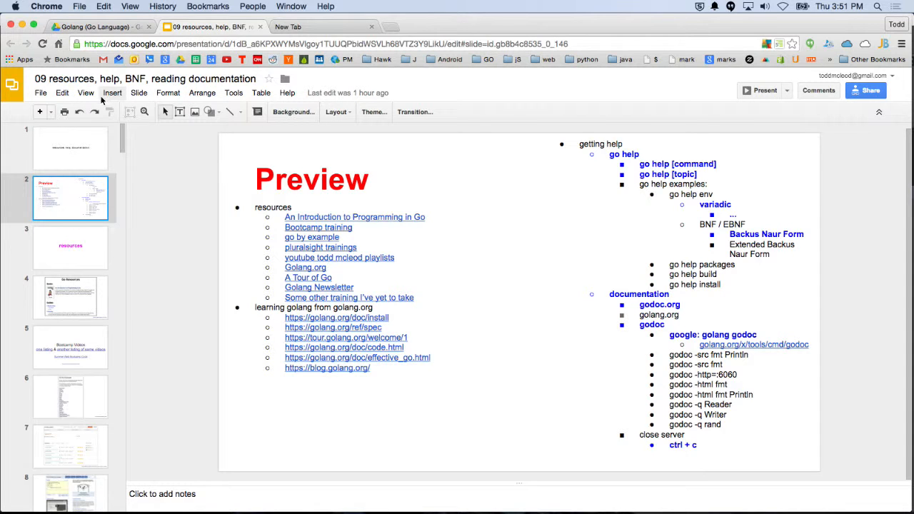
Visit the Go Language Drive folder, then present the resources deck from the Preview slide
click(760, 91)
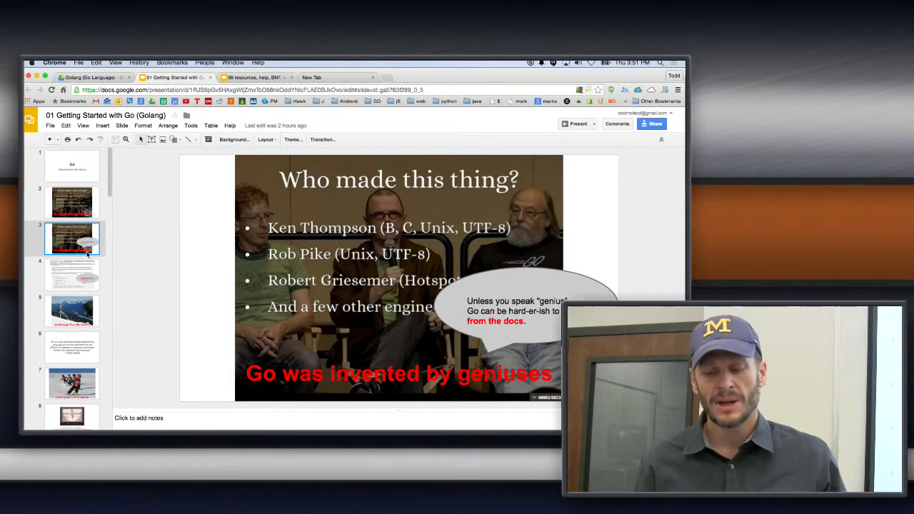
click(93, 77)
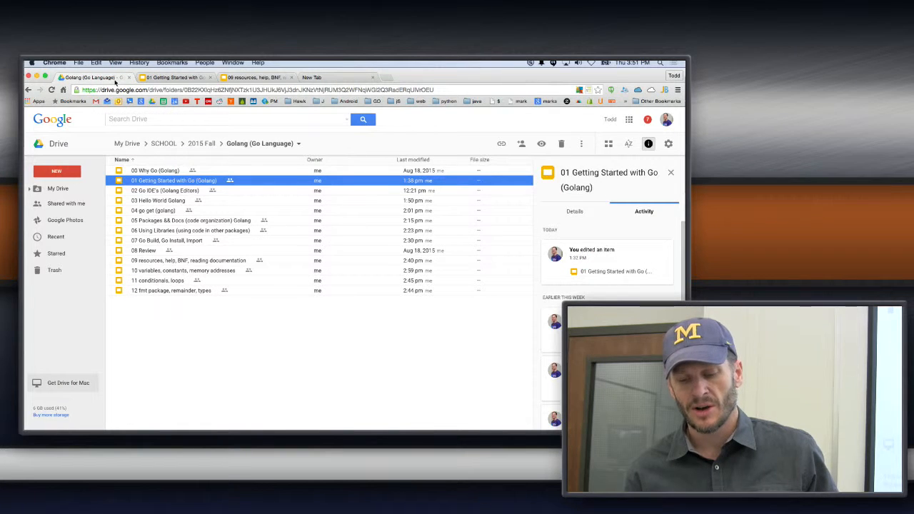
click(257, 77)
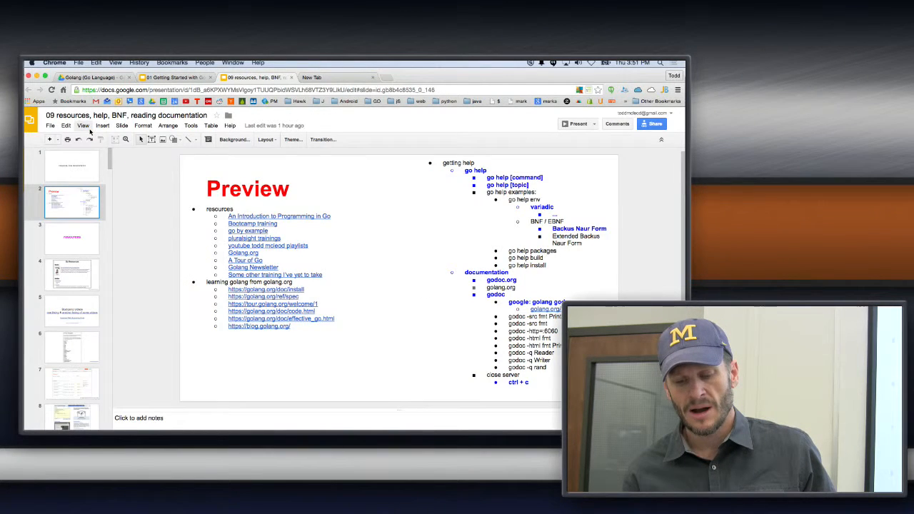
click(573, 123)
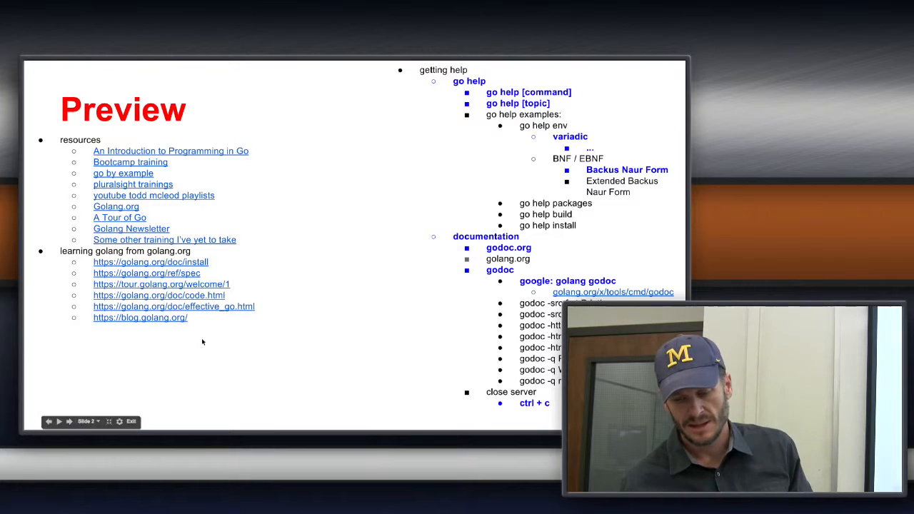
Exit the full-screen presentation and reopen slide 2, Preview, in the editor
click(69, 421)
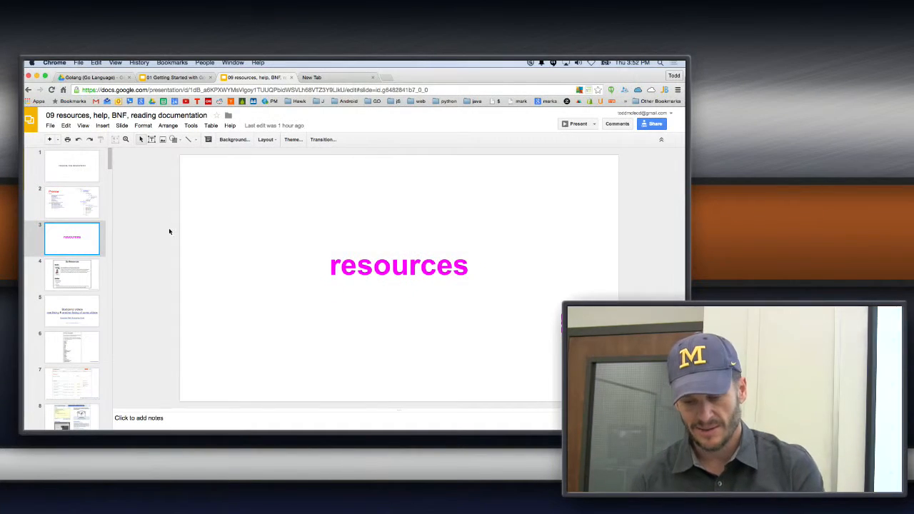
click(72, 201)
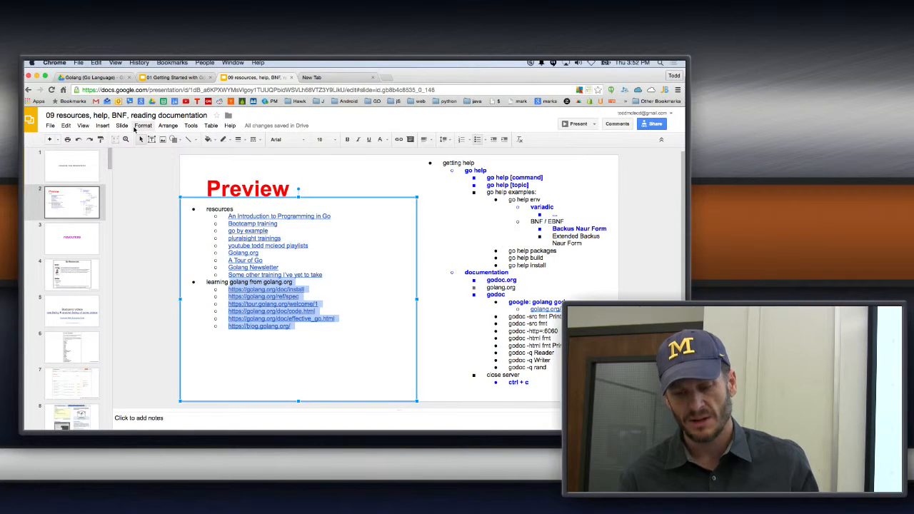
Present the Preview slide full screen and open the presenter options menu
click(84, 125)
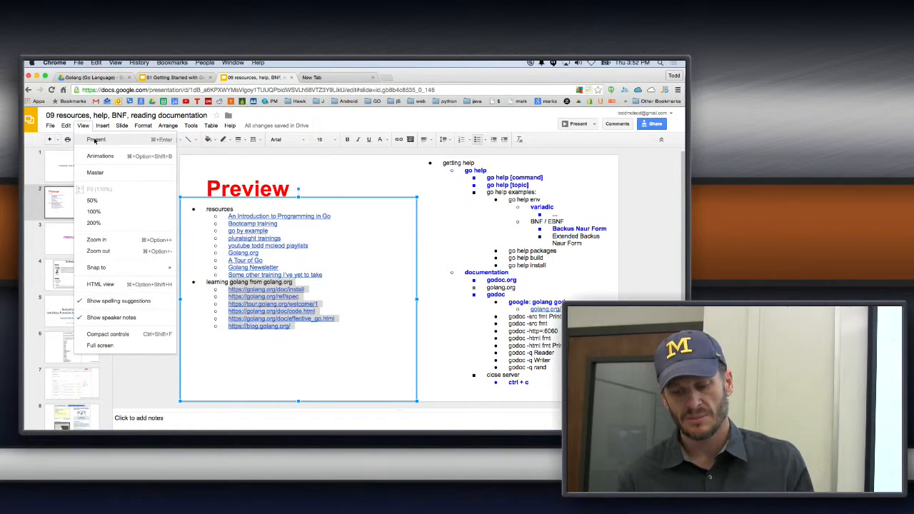
click(96, 139)
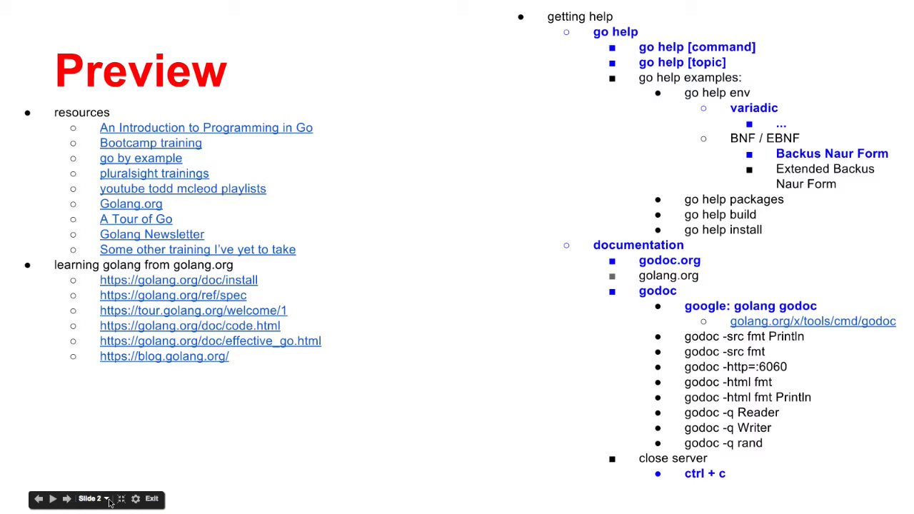
click(137, 499)
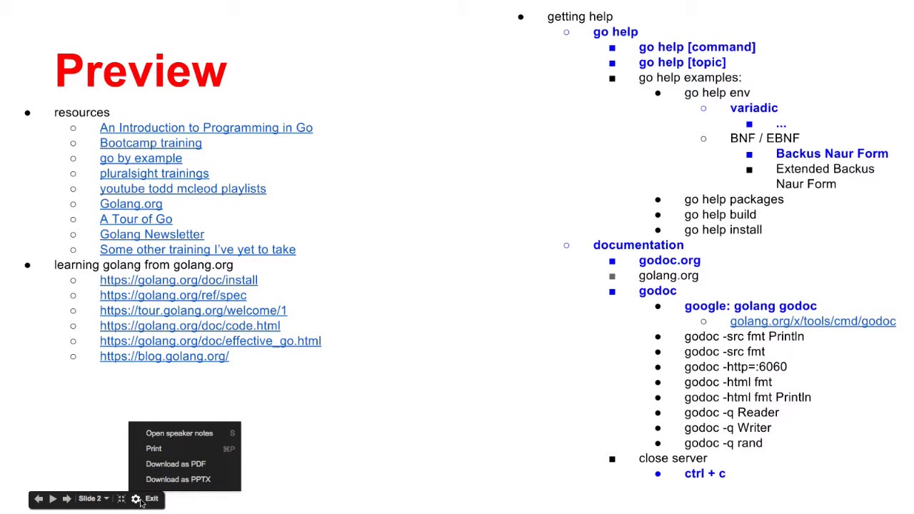